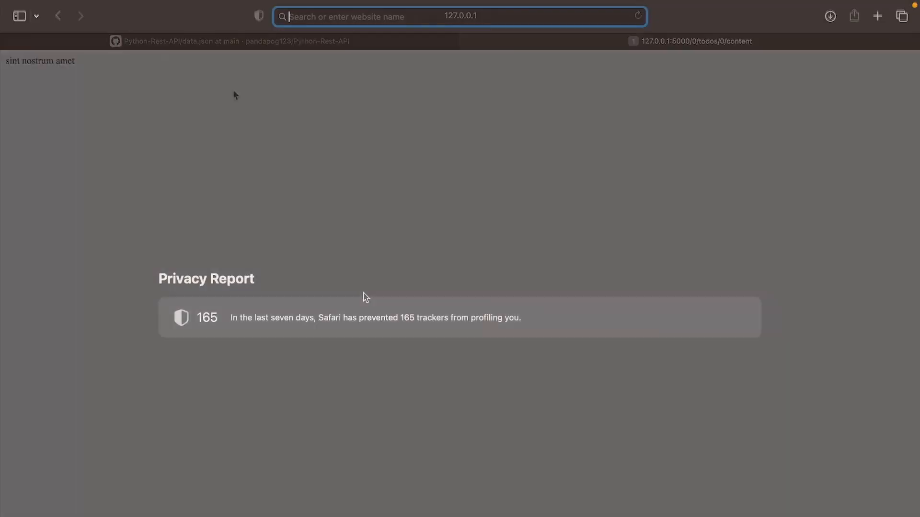
Navigate to python.org and reach the macOS downloads page offering Python 3.11.5
type("python.org")
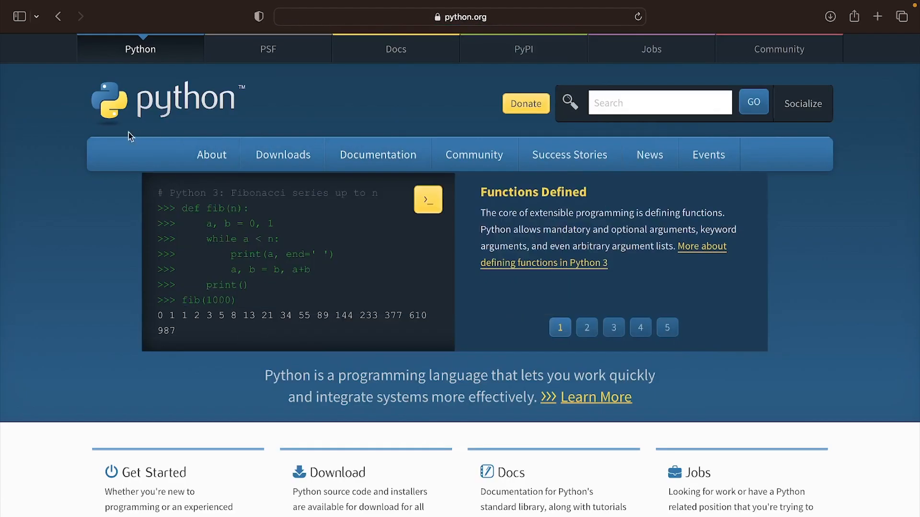
left_click(283, 154)
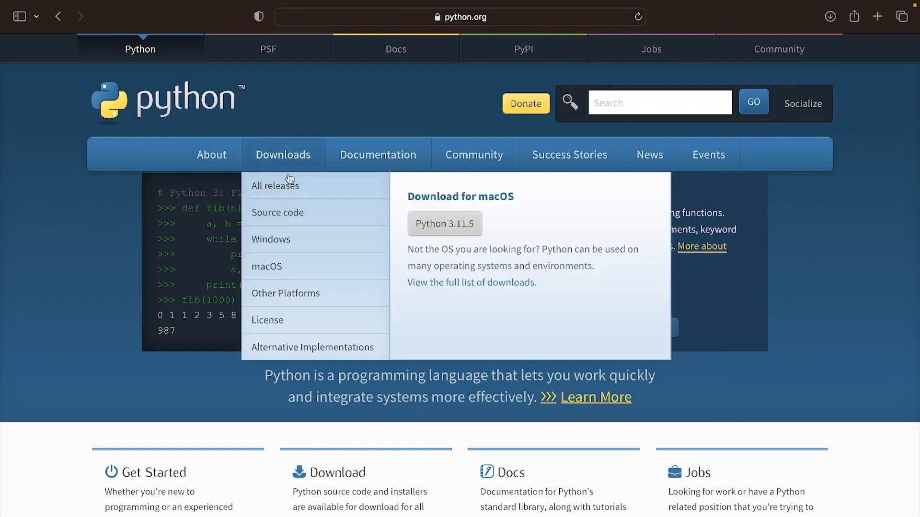
left_click(444, 224)
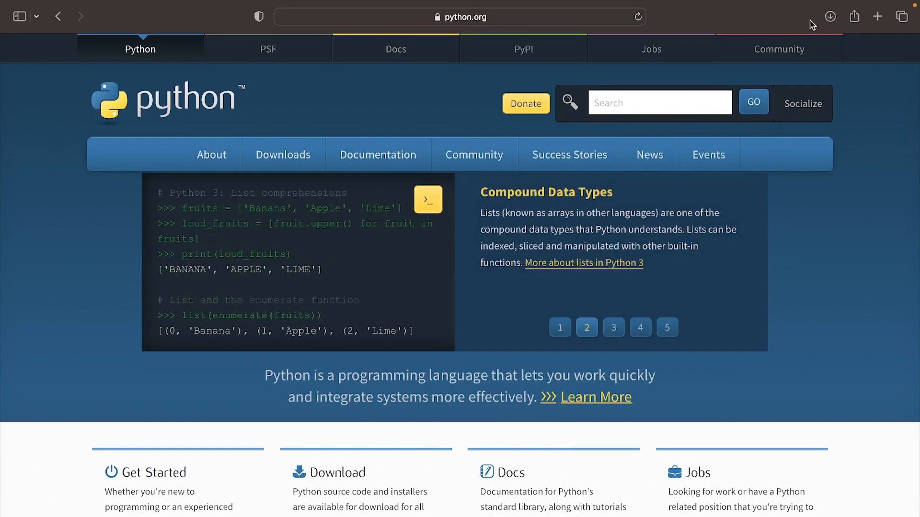
left_click(830, 16)
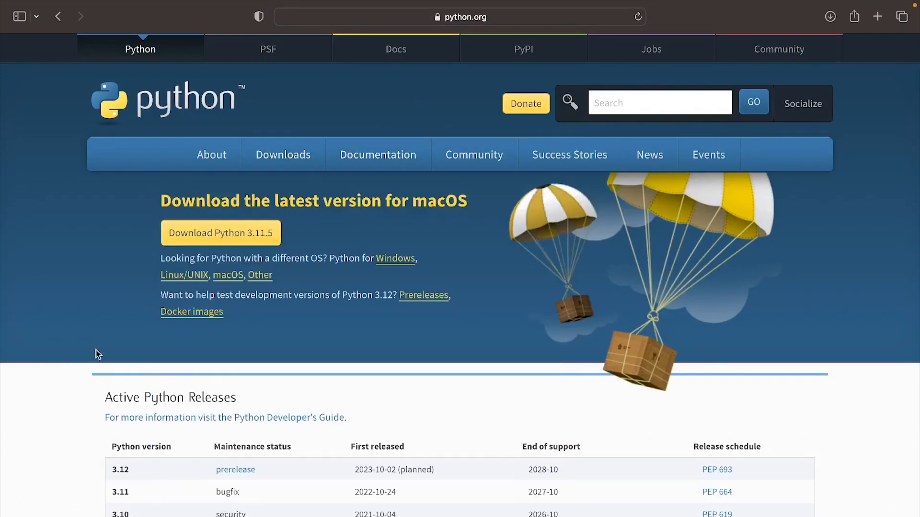
mouse_move(205, 239)
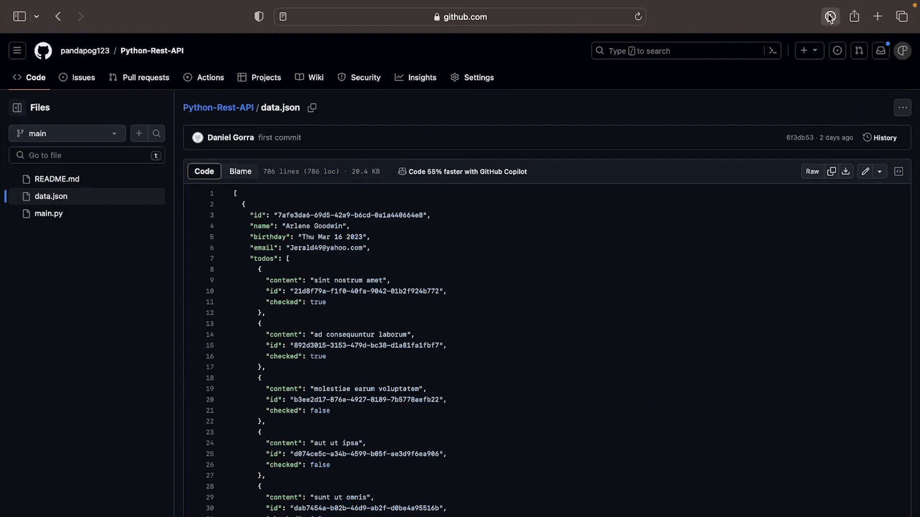
View data.json with its users and todos in the Python-Rest-API repository
left_click(830, 16)
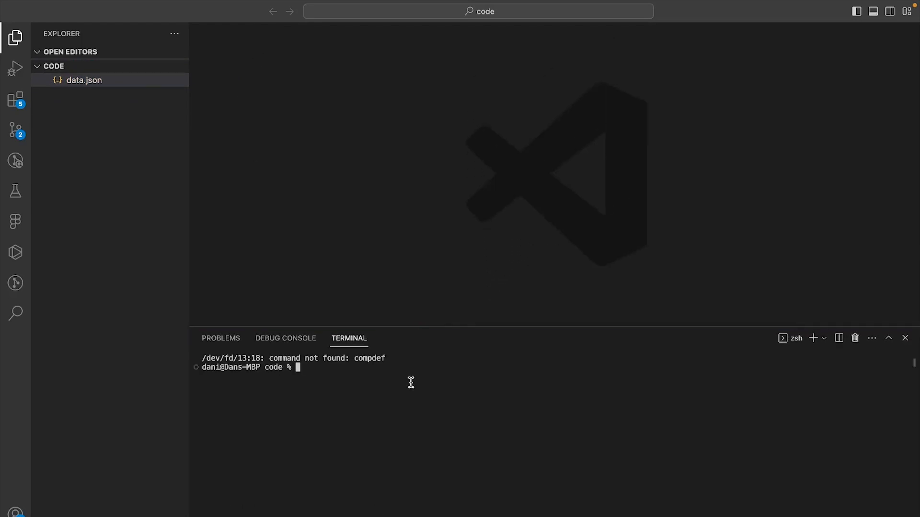
Enter the pip install Flask command at the integrated terminal prompt
type("pip inst")
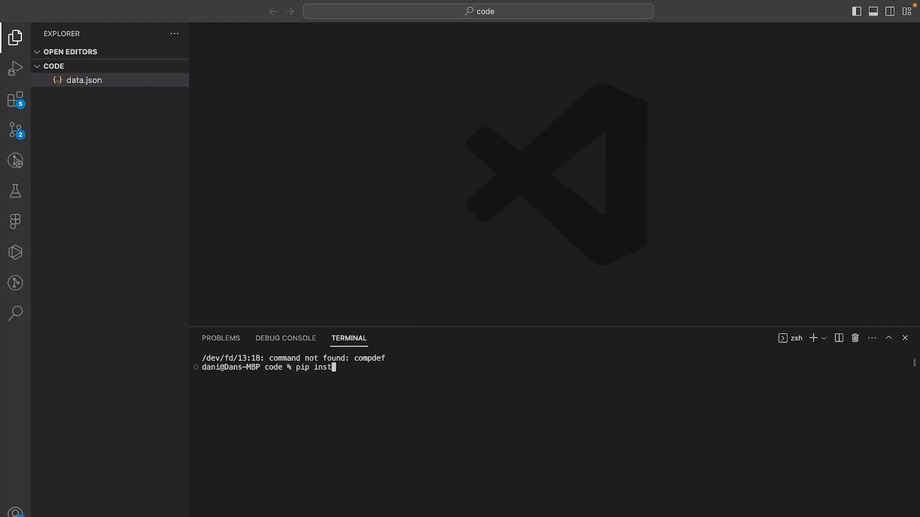
type("all flask")
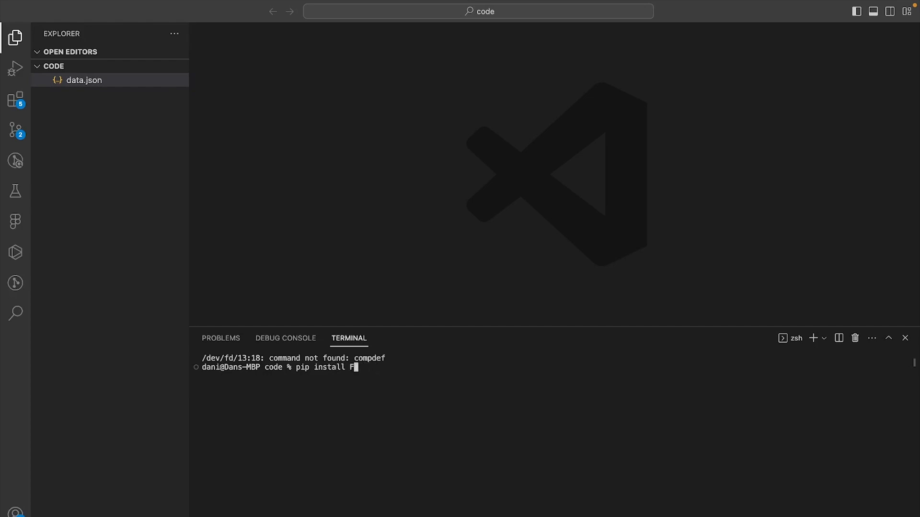
type("lask")
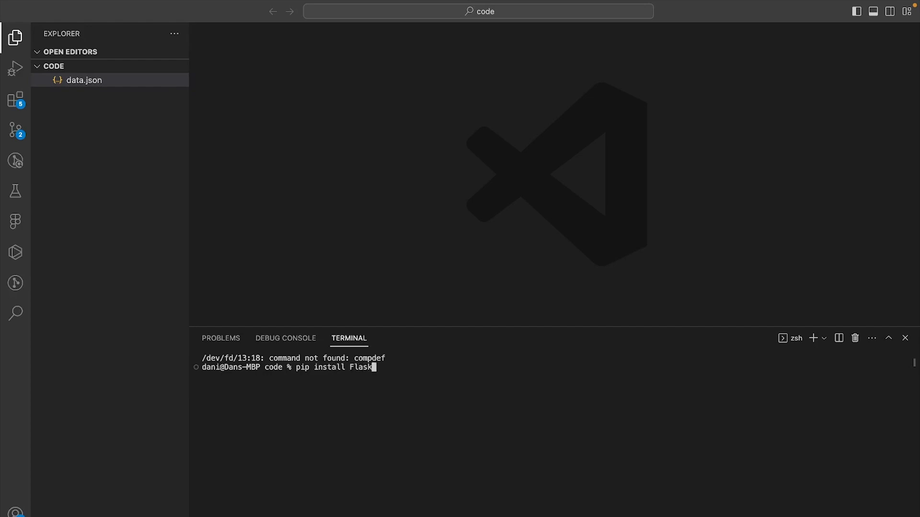
mouse_move(490, 390)
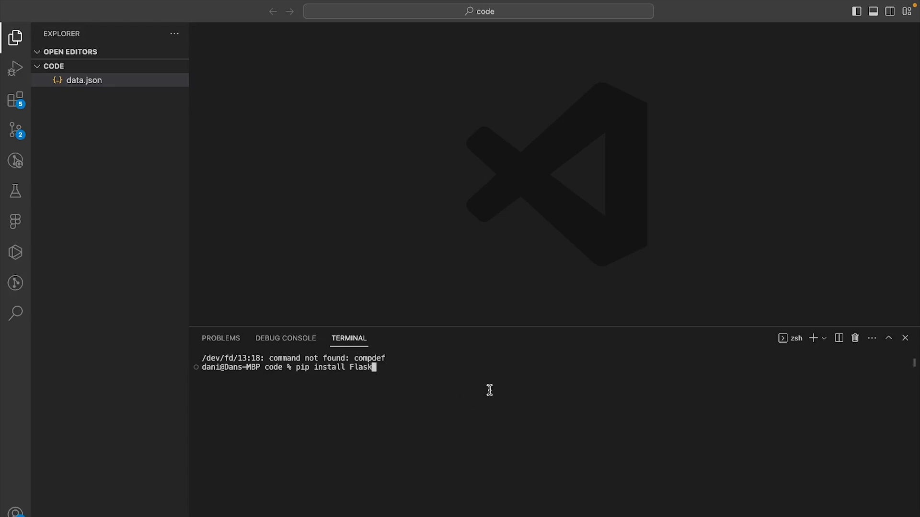
mouse_move(427, 362)
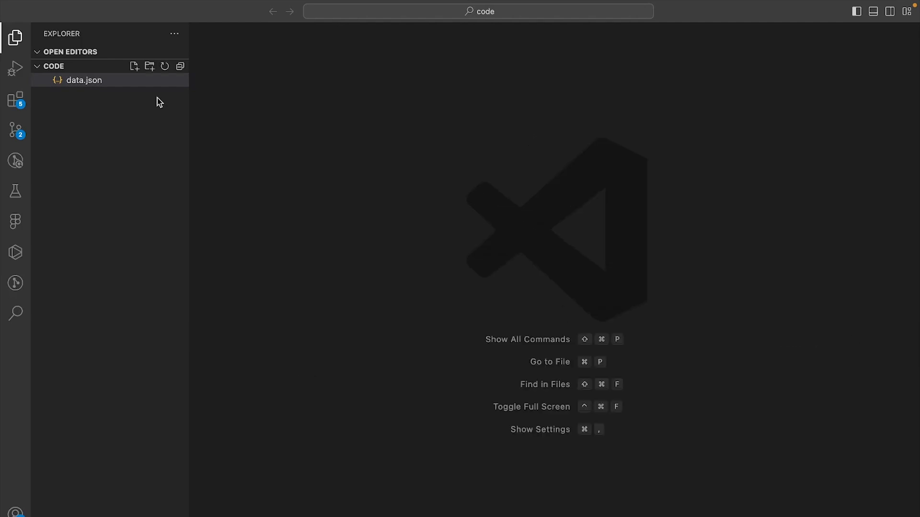
Create a new file named main.py in the project
type("main.")
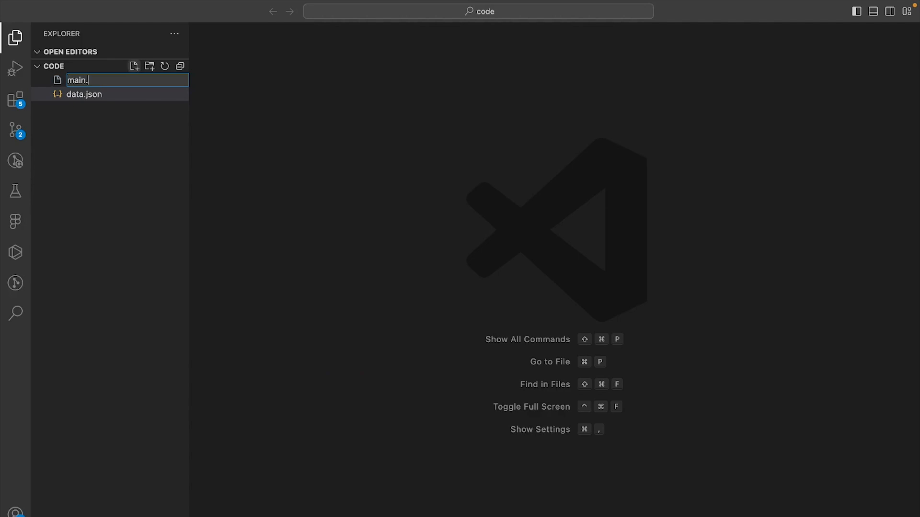
key("Enter")
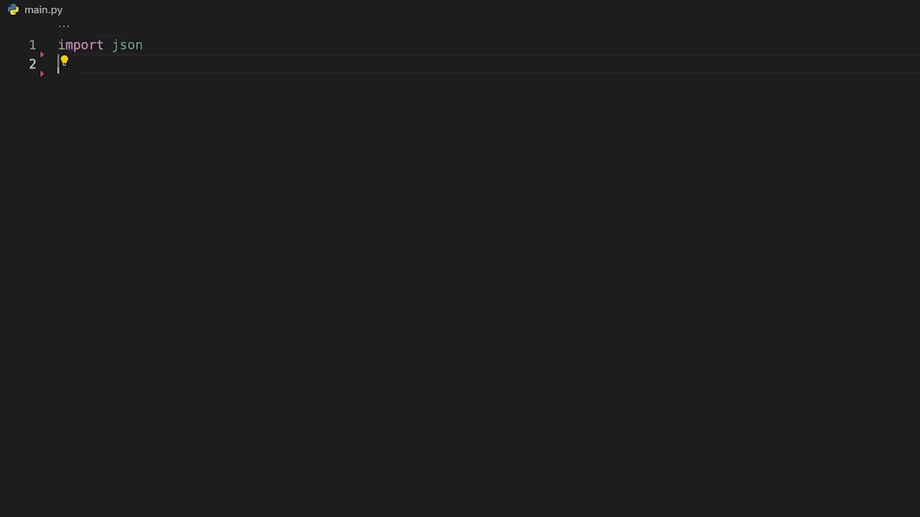
Import Flask, create the app with Flask(__name__), and begin the get_users function
type("from flask import Flask")
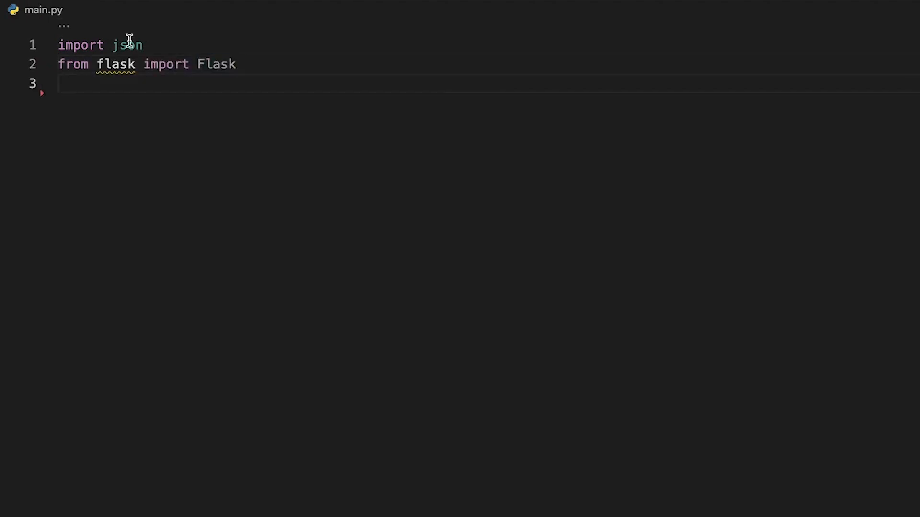
type("app = Flask(__name__)")
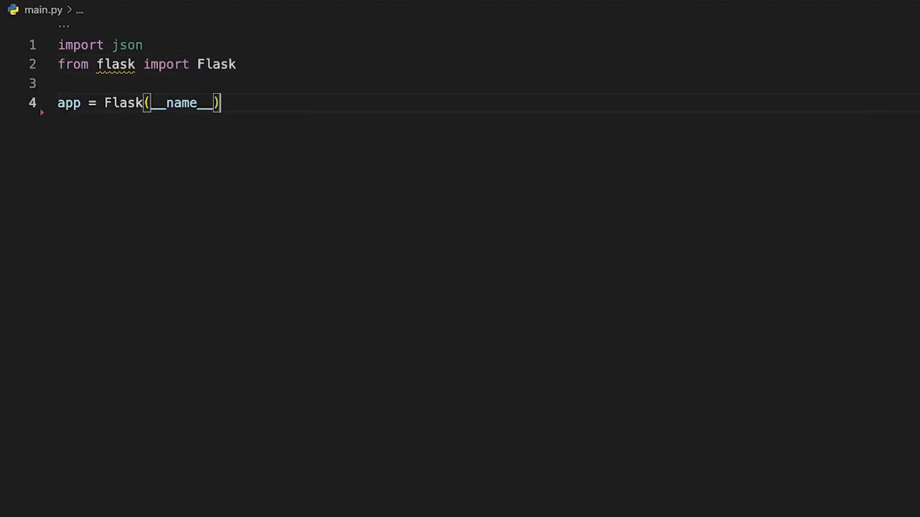
type("def get_users():")
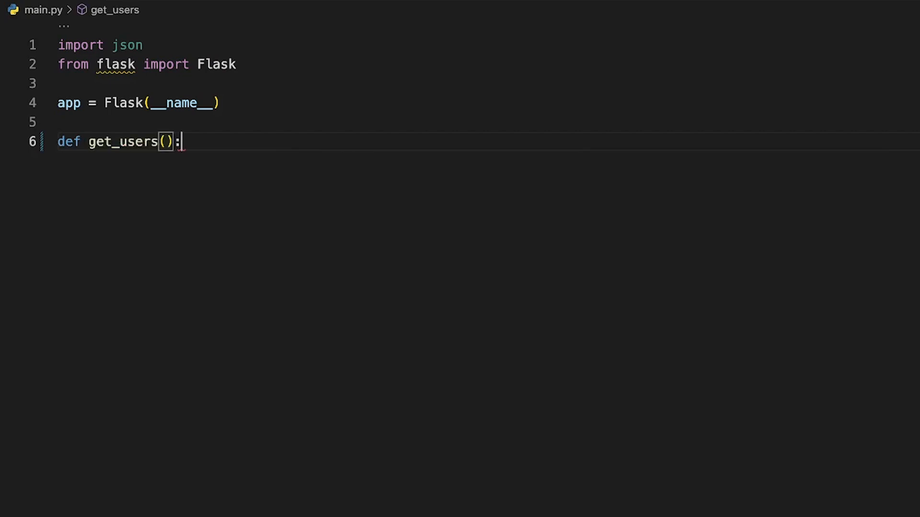
key("Enter")
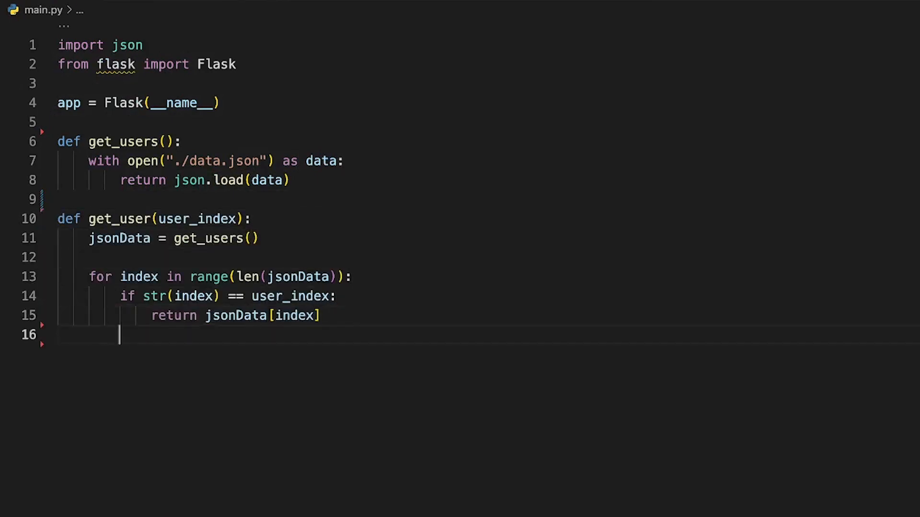
Add not-found returns for get_user and for get_user_param's missing field message
key("Enter")
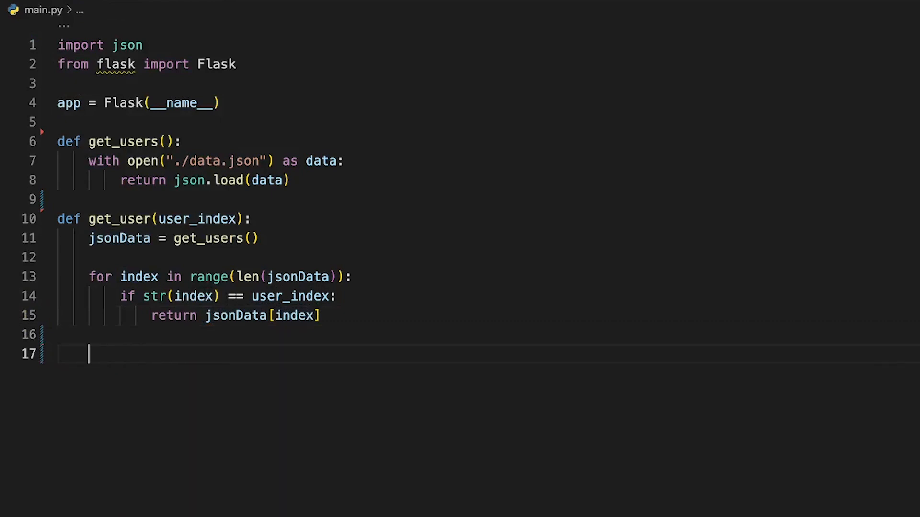
type("return \"User could not be found\"")
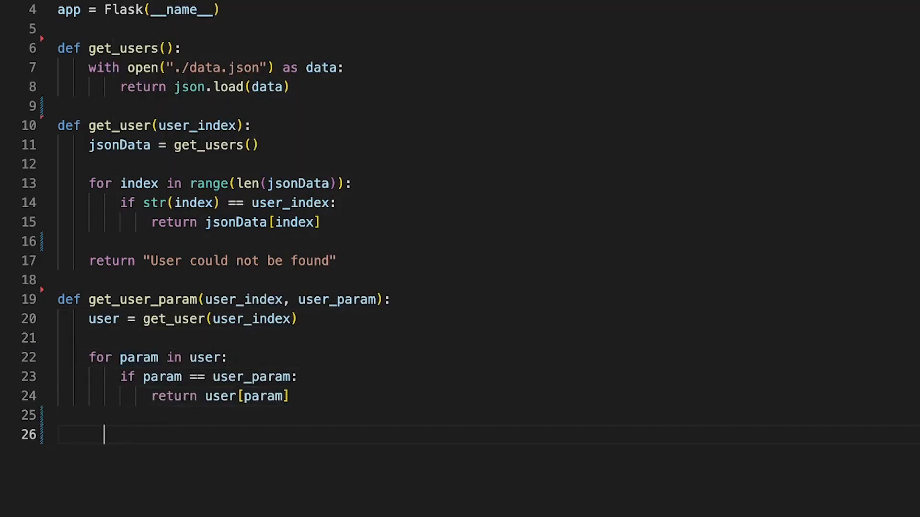
type("return 'Param \"{}\" could not be found on user with index {}'.format(user_param, user_index,)")
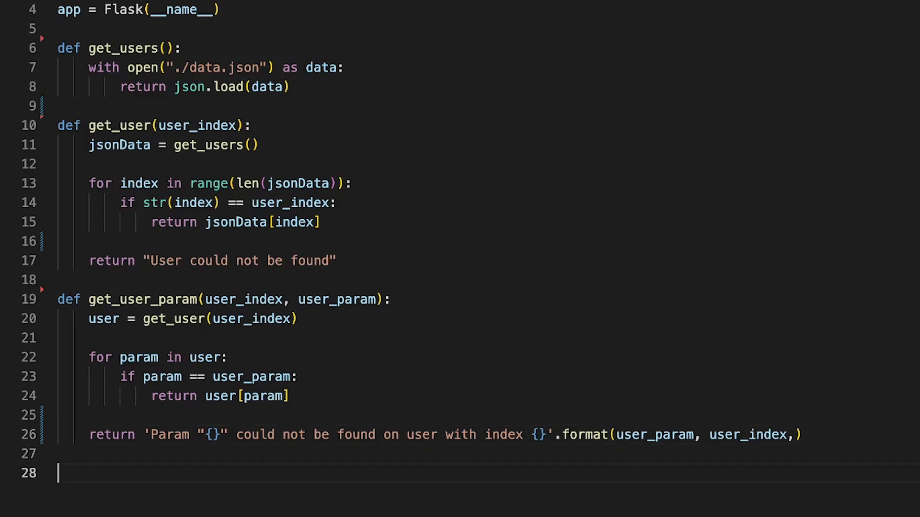
Define get_todo and get_todo_param looking up a user's todo and a field, with not-found messages
type("def get_todo(user_index, todo_index):")
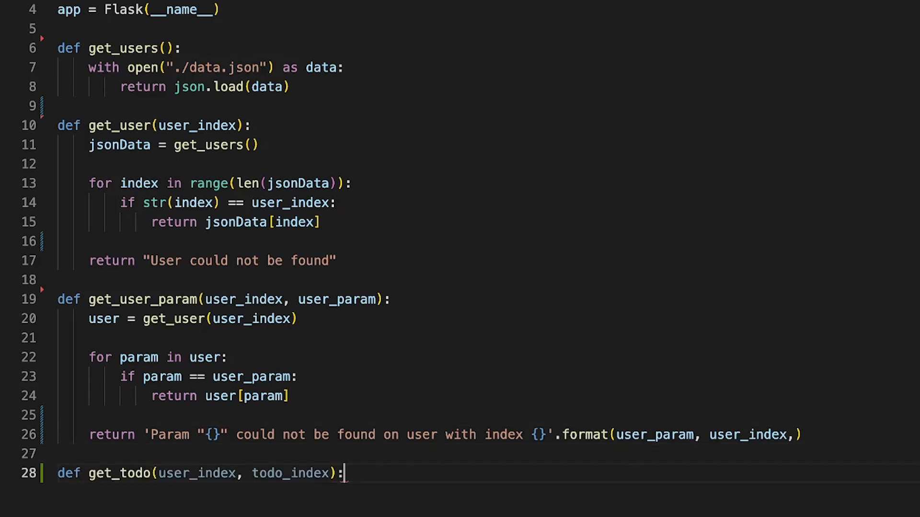
type("user = get_user(user_index)")
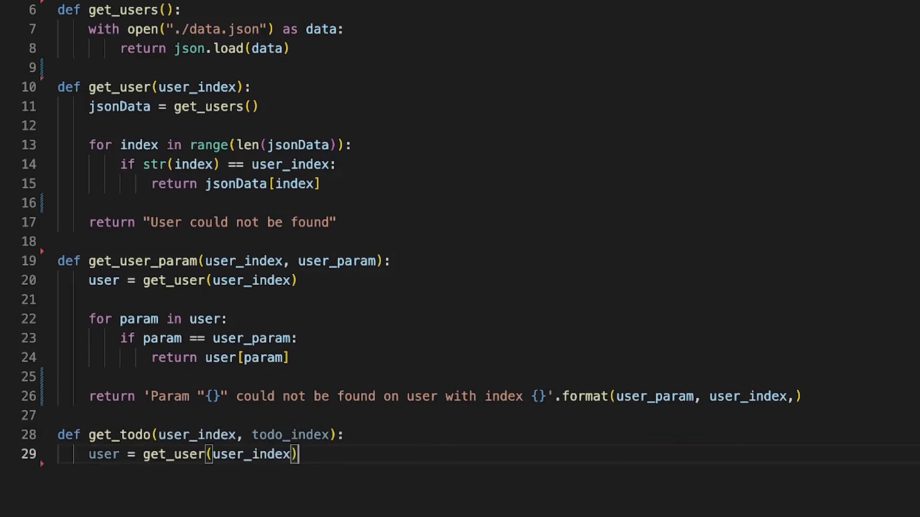
type("todos = user[\"todos\"]")
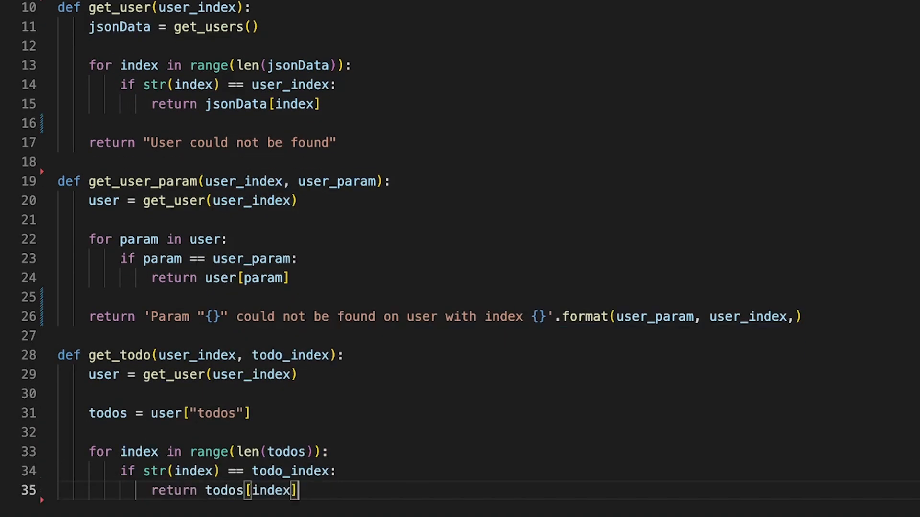
scroll("down", 3)
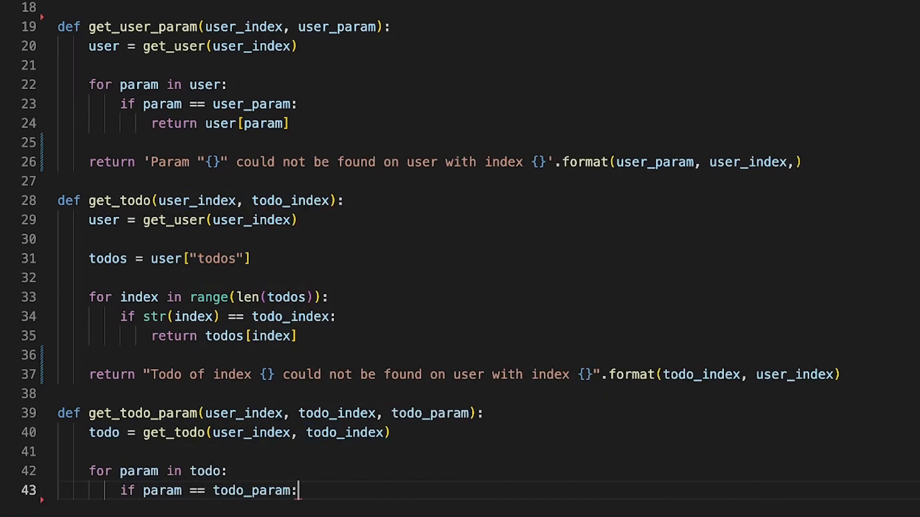
type("return str(todo[param])")
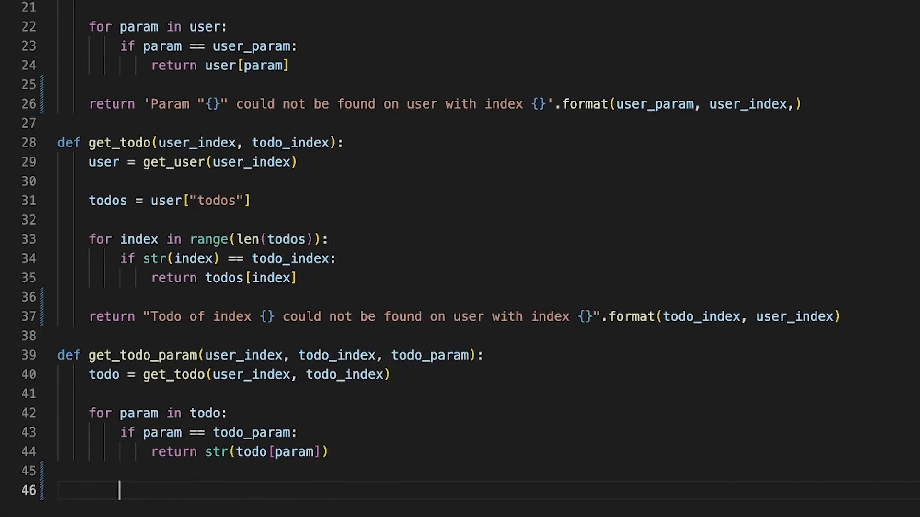
type("return \"Could not find todo parameter {}\".format(todo_param)")
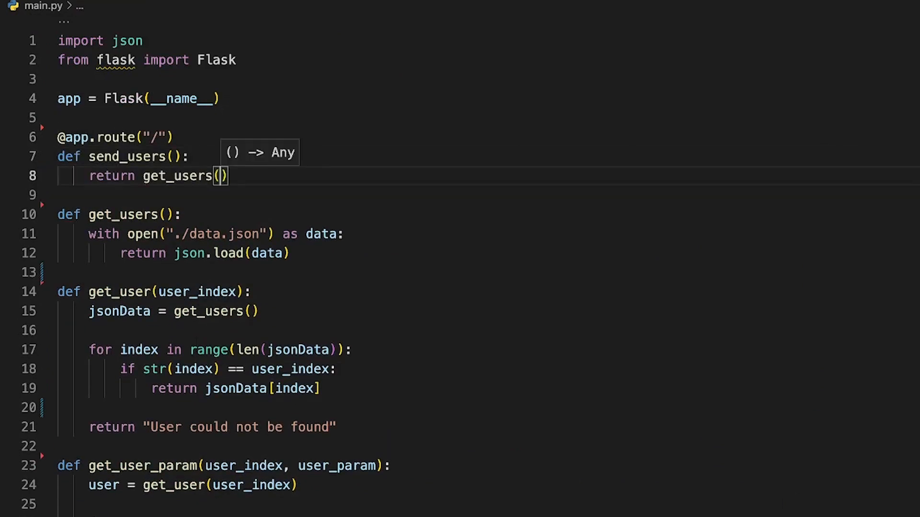
type("@app.route(\"/<user_index>\")")
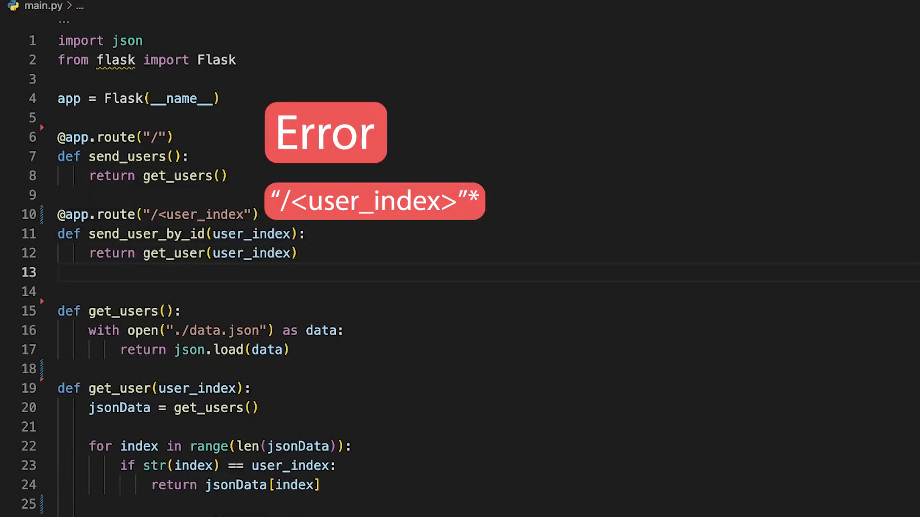
type("@app.route(\"/<user_index>/<user_param>\")")
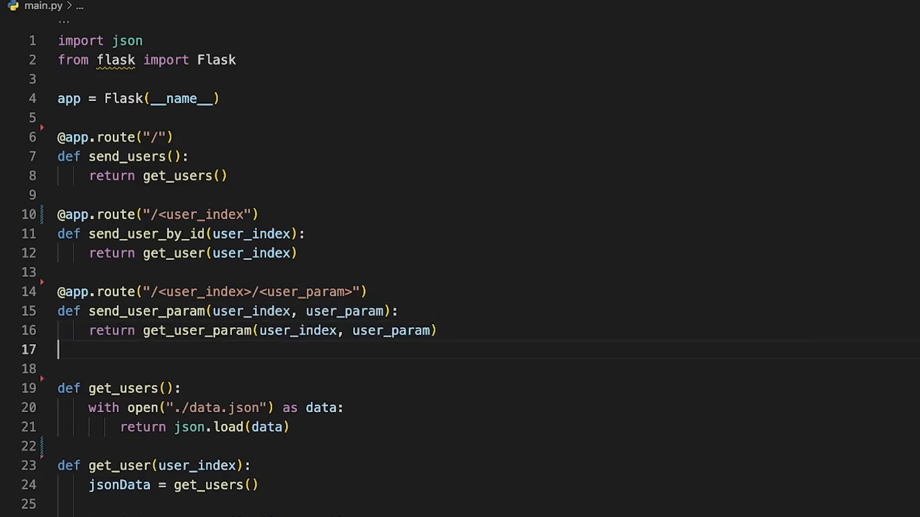
type("@app.route(\"/<user_index>/todos/<todo_index>\")")
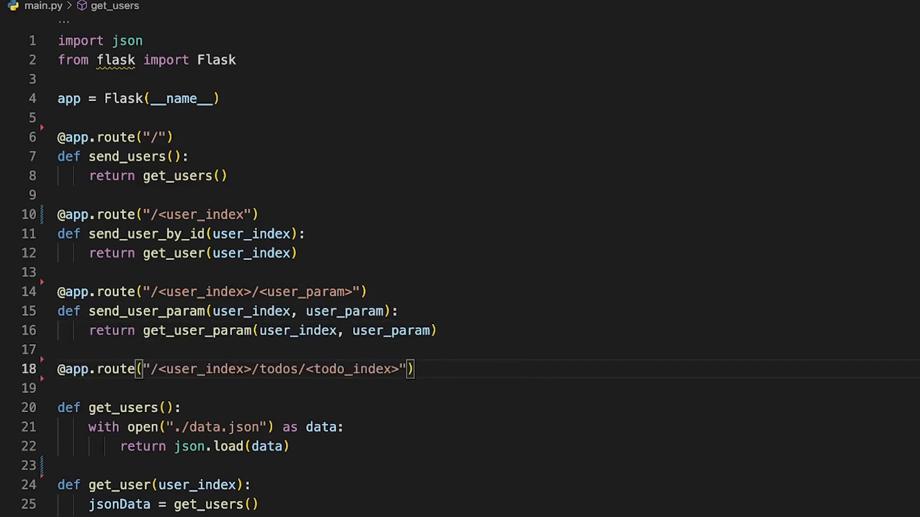
Define send_todo and send_todo_param returning get_todo_param's result
type("def send_todo(user_index, todo_index):")
type("@app.route(\"/<user_index>/todos/<todo_index>/<todo_param>")
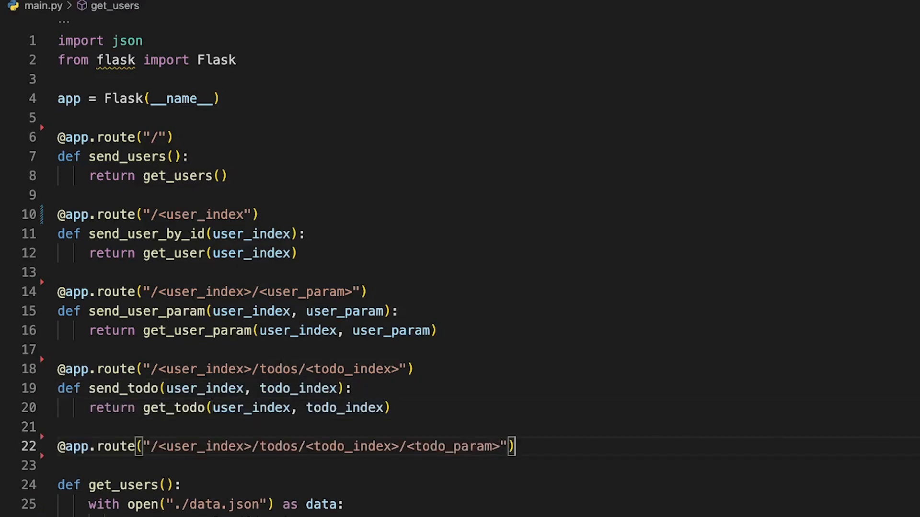
type("def send_todo_param(user_index, todo_index, todo_param):")
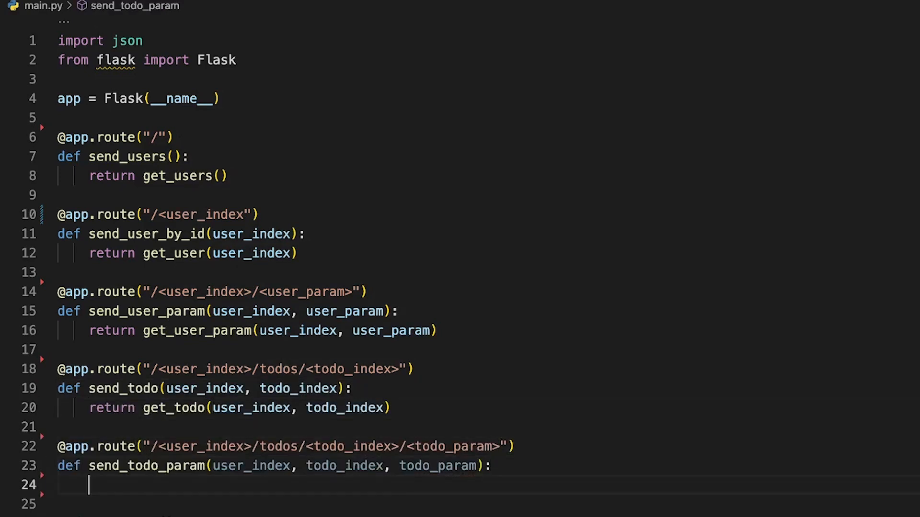
type("return get_todo_param(user_index, todo_index, todo_param)")
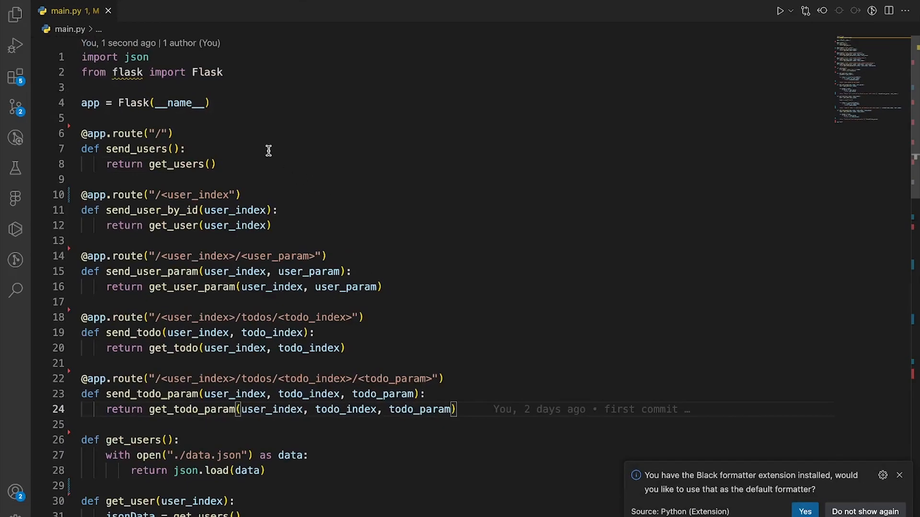
Dismiss the Black formatter notice and add a methods= argument to the single-user route
left_click(15, 14)
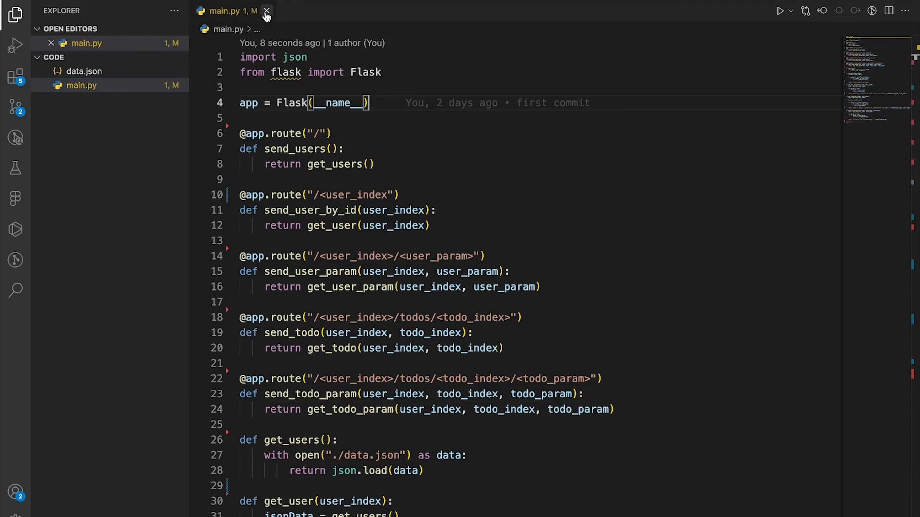
left_click(265, 10)
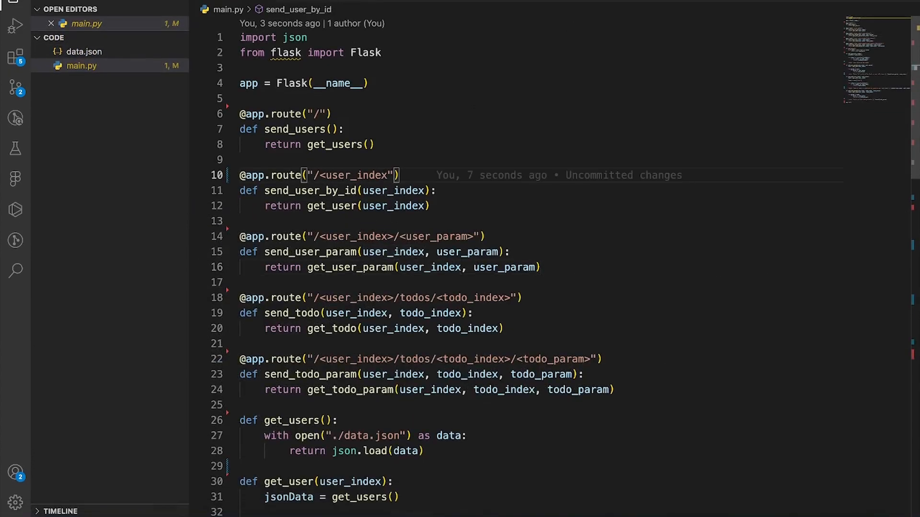
type(", methods=")
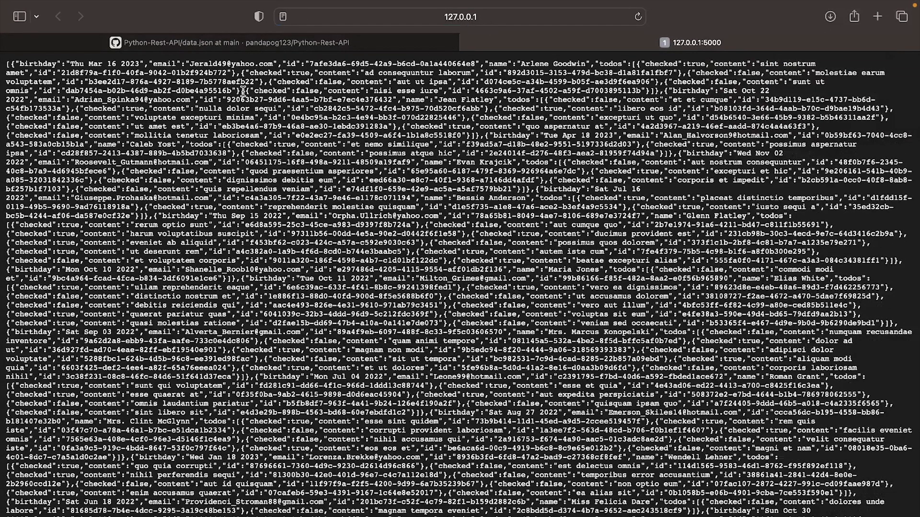
Request user 0, then its birthday field, then its todos list at 127.0.0.1:5000
left_click(459, 17)
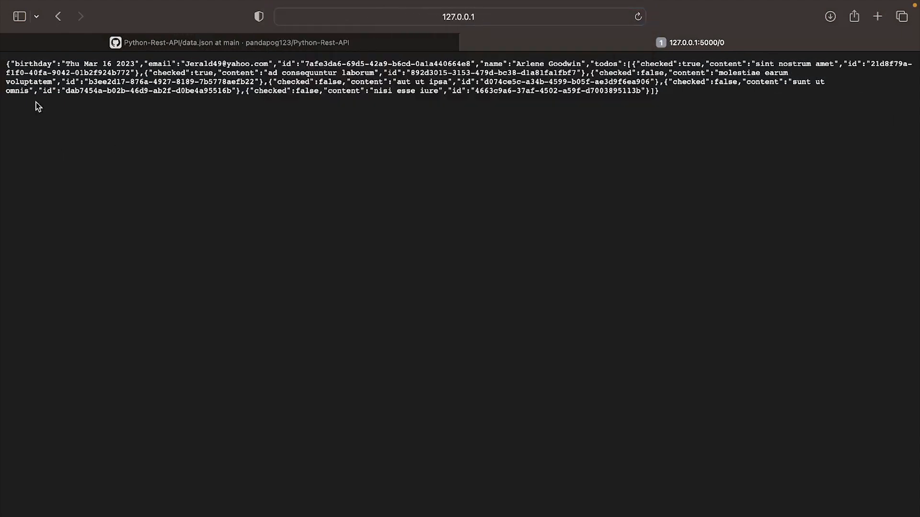
left_click(458, 17)
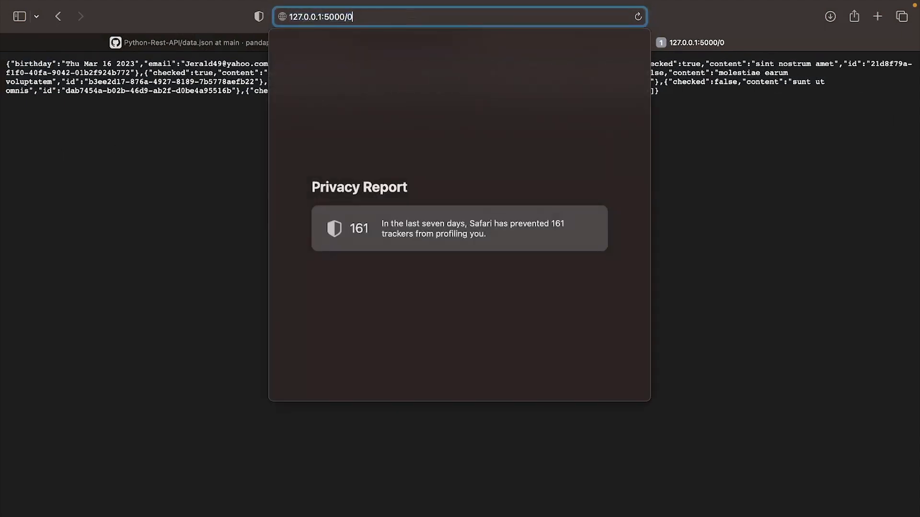
type("birthda")
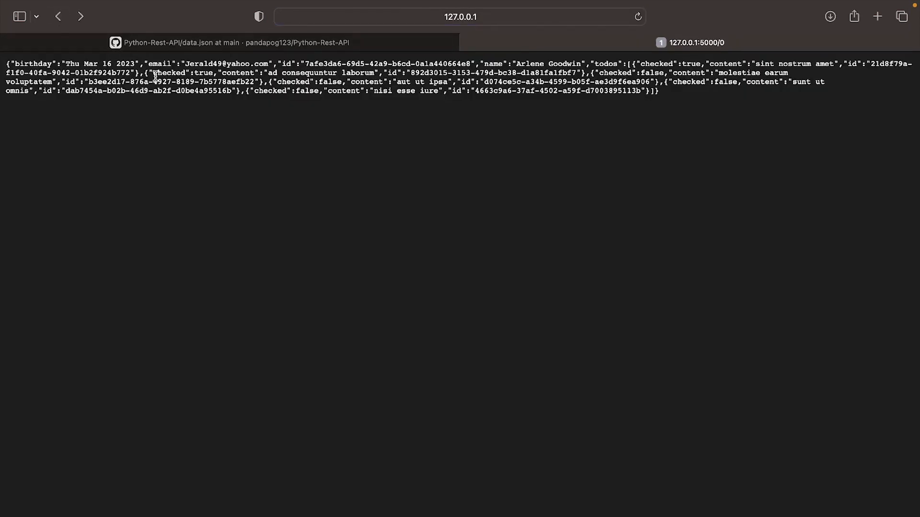
left_click(459, 16)
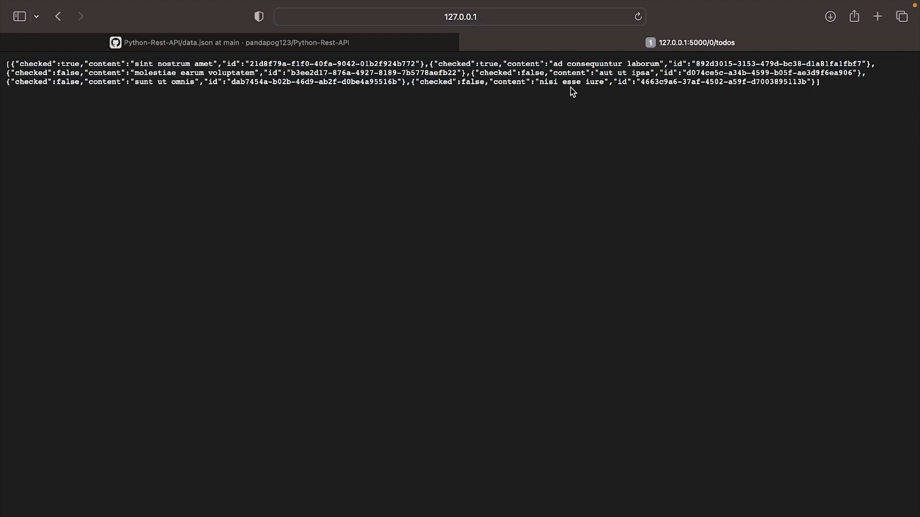
Request 127.0.0.1:5000/0/todos/0, then its checked field returning True, and edit the URL back
double_click(364, 73)
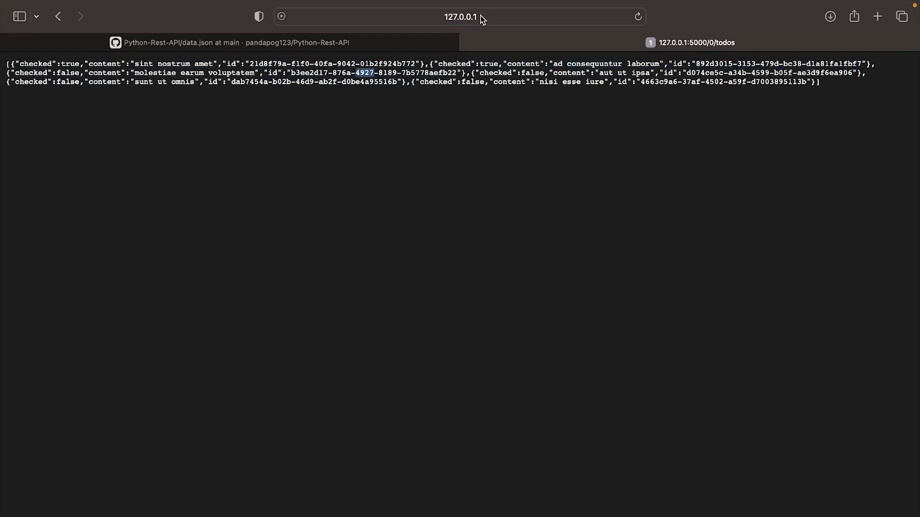
type("127.0.0.1:5000/0/todos/0/")
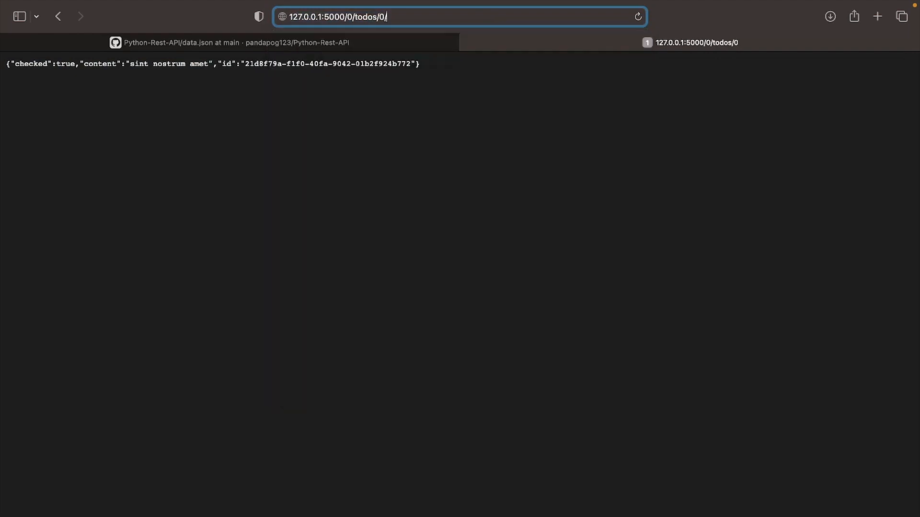
type("checked")
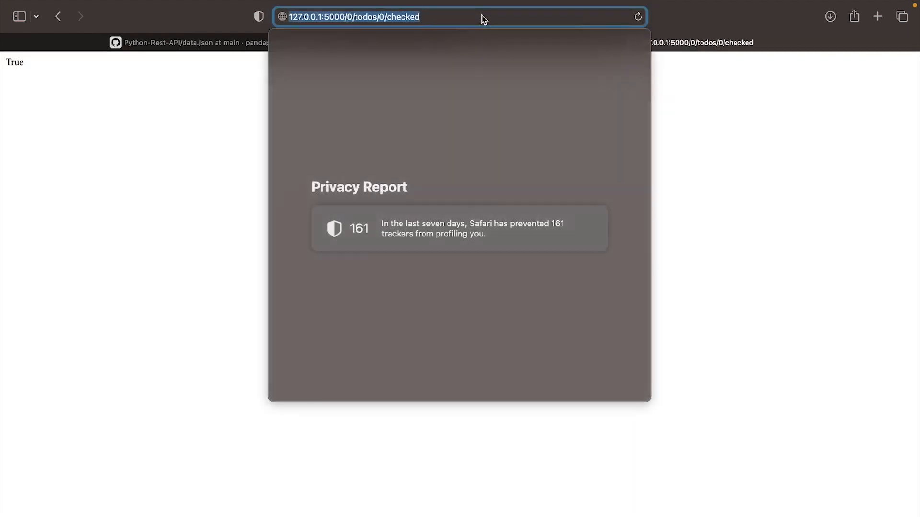
key("Backspace")
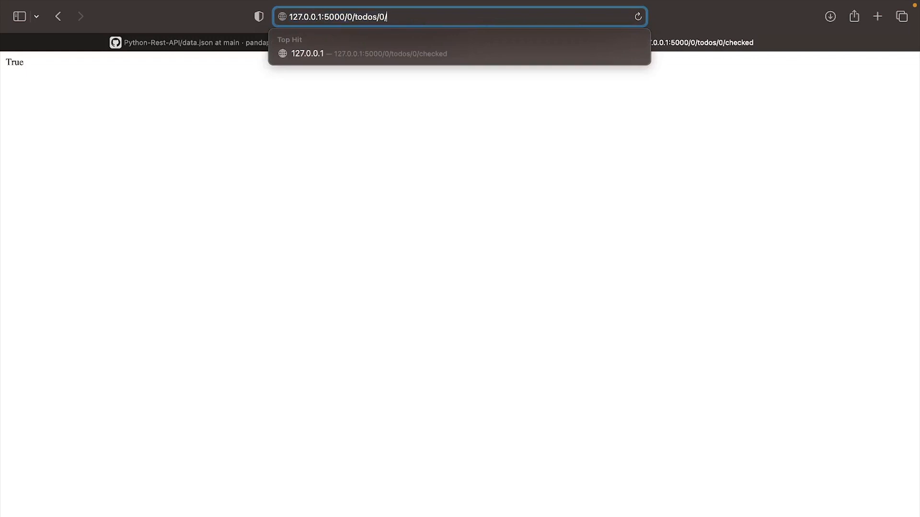